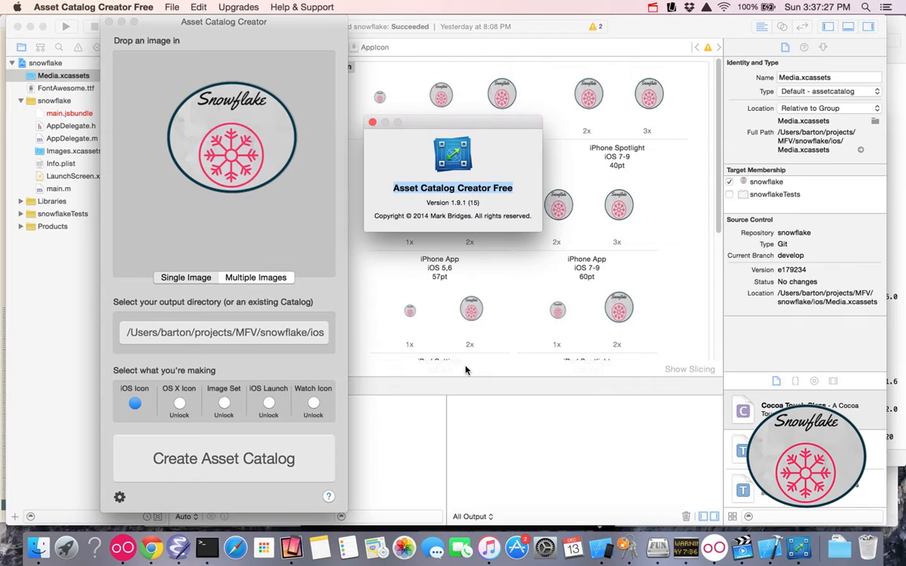
{"action": "mouse_move", "coordinate": [458, 343]}
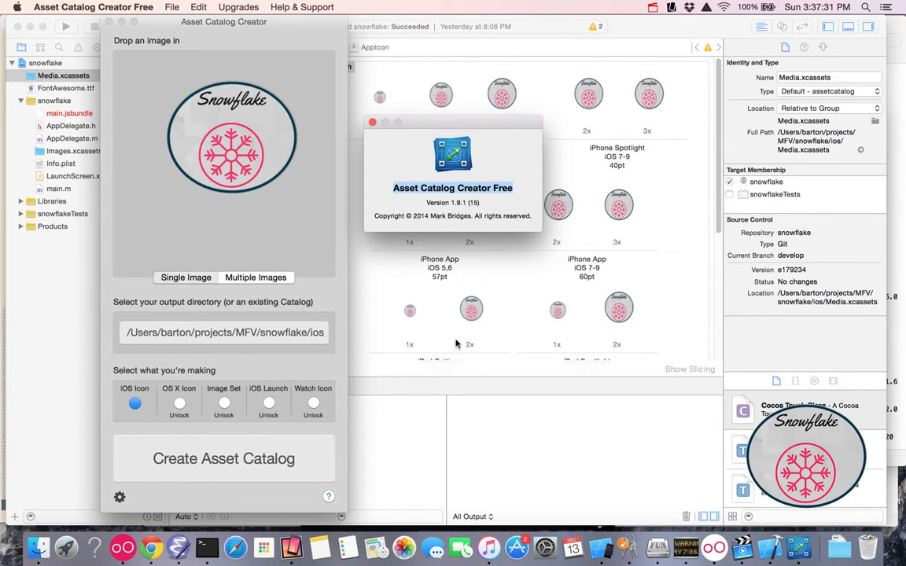
{"action": "mouse_move", "coordinate": [421, 201]}
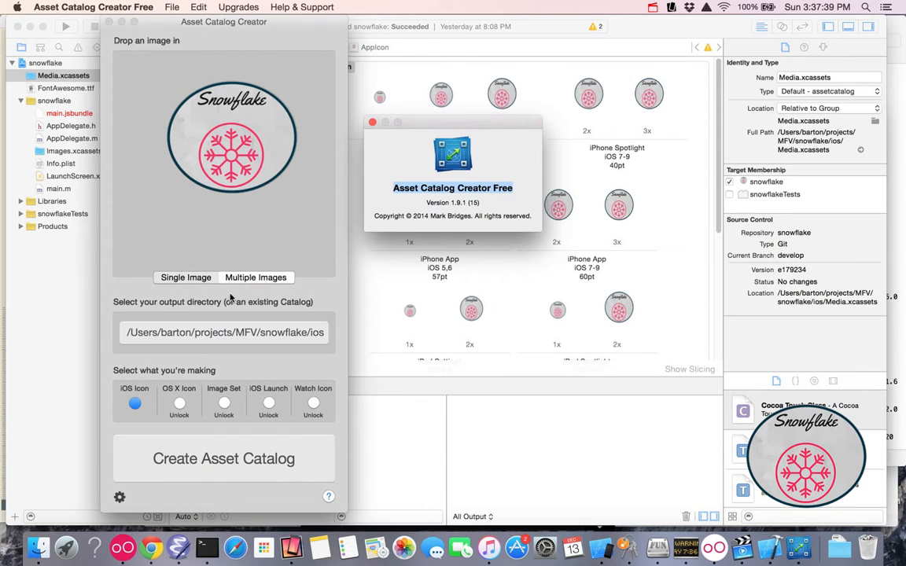
{"action": "mouse_move", "coordinate": [270, 340]}
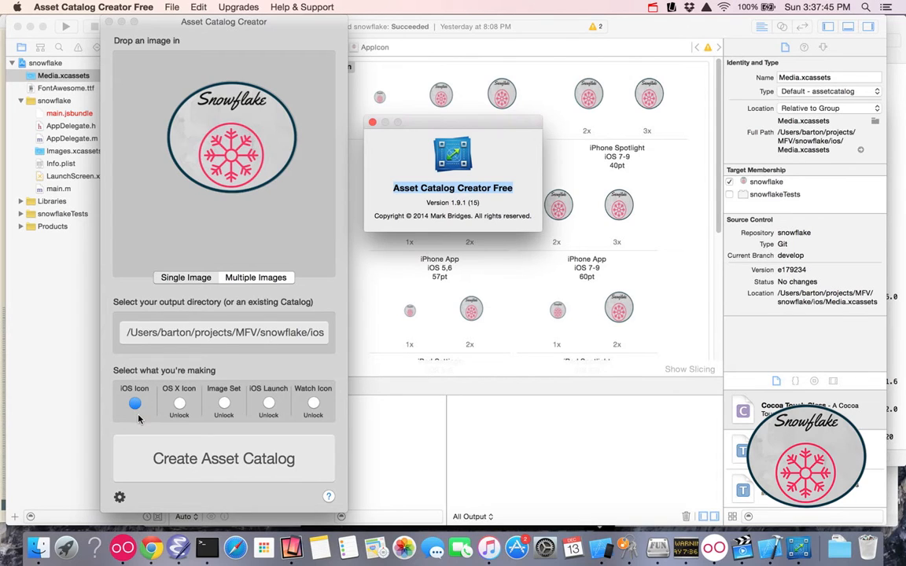
{"action": "mouse_move", "coordinate": [135, 402]}
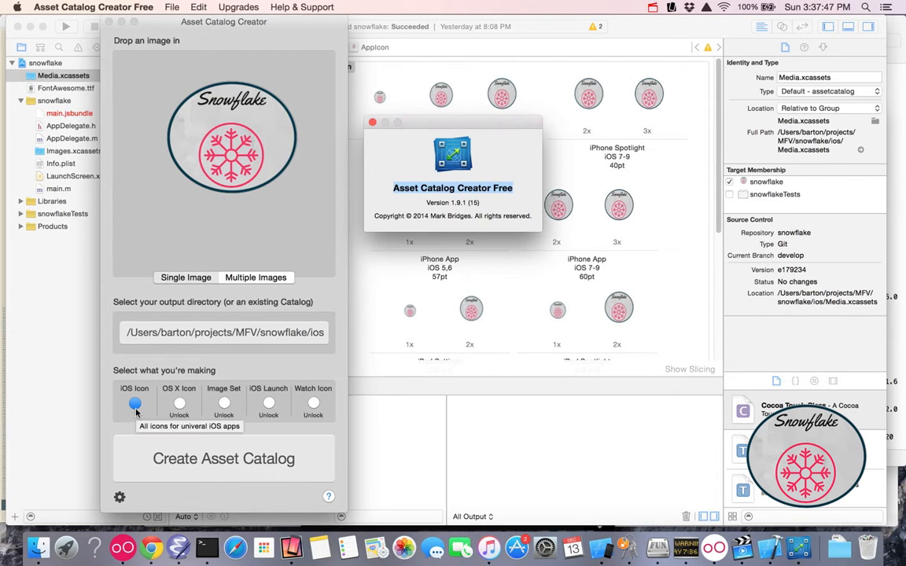
{"action": "mouse_move", "coordinate": [462, 298]}
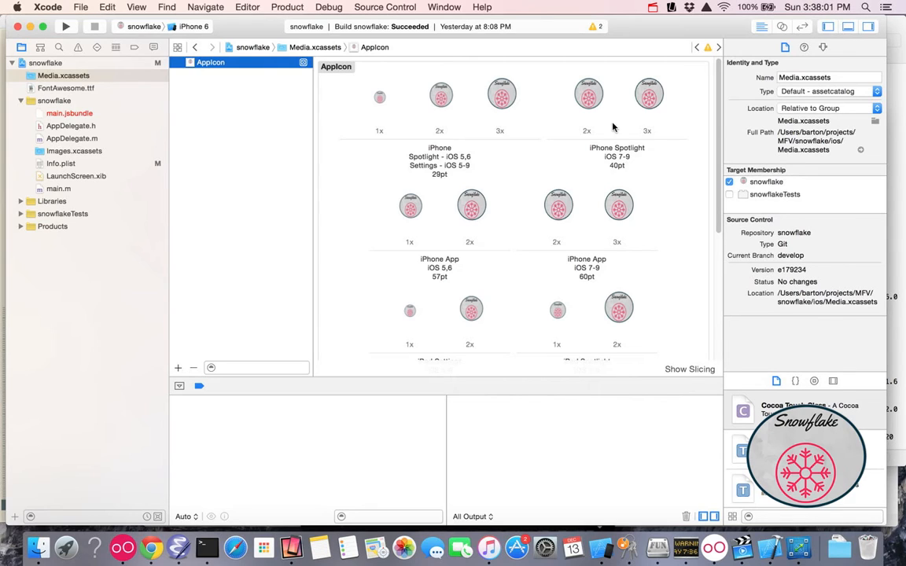
{"action": "mouse_move", "coordinate": [549, 140]}
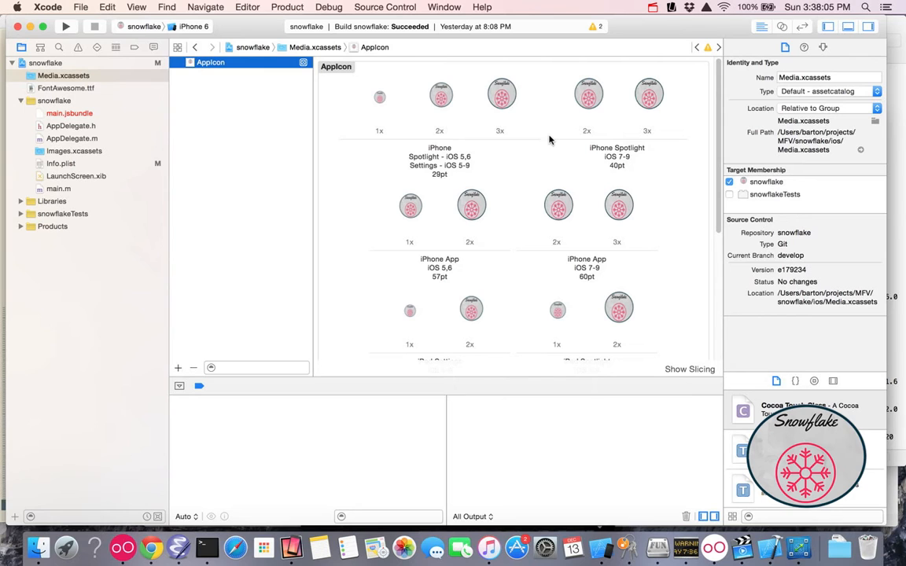
{"action": "mouse_move", "coordinate": [77, 55]}
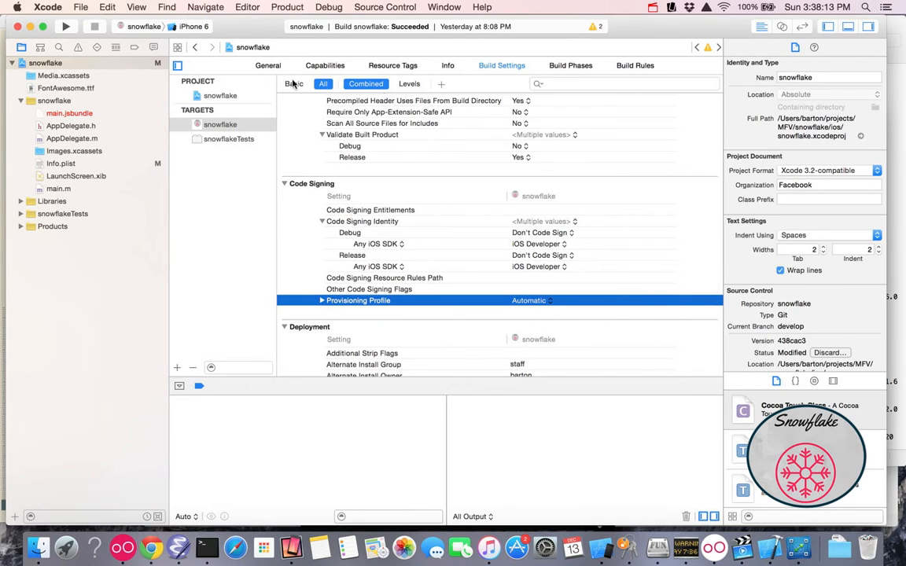
Edit and commit the snowflake target's bundle identifier in its General identity settings.
{"action": "left_click", "coordinate": [268, 66]}
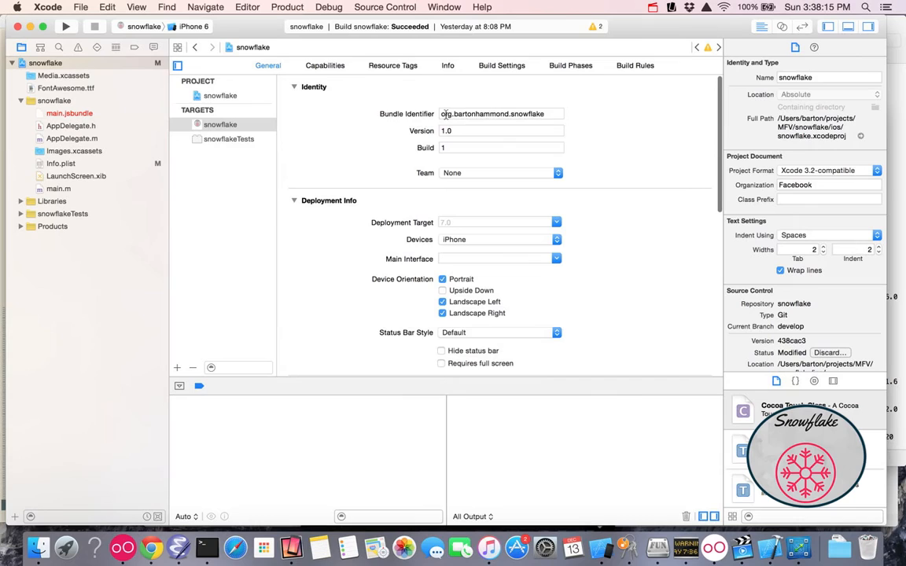
{"action": "double_click", "coordinate": [500, 113]}
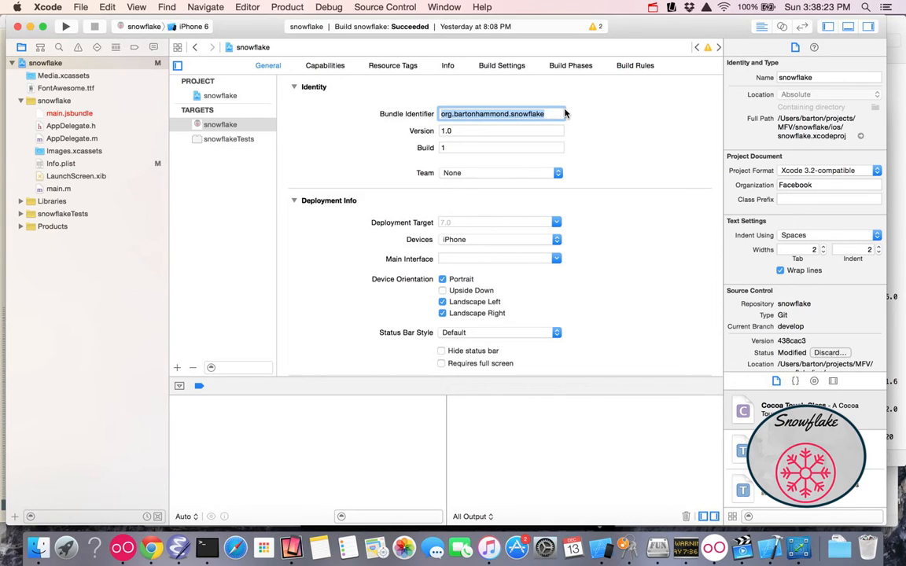
{"action": "mouse_move", "coordinate": [587, 123]}
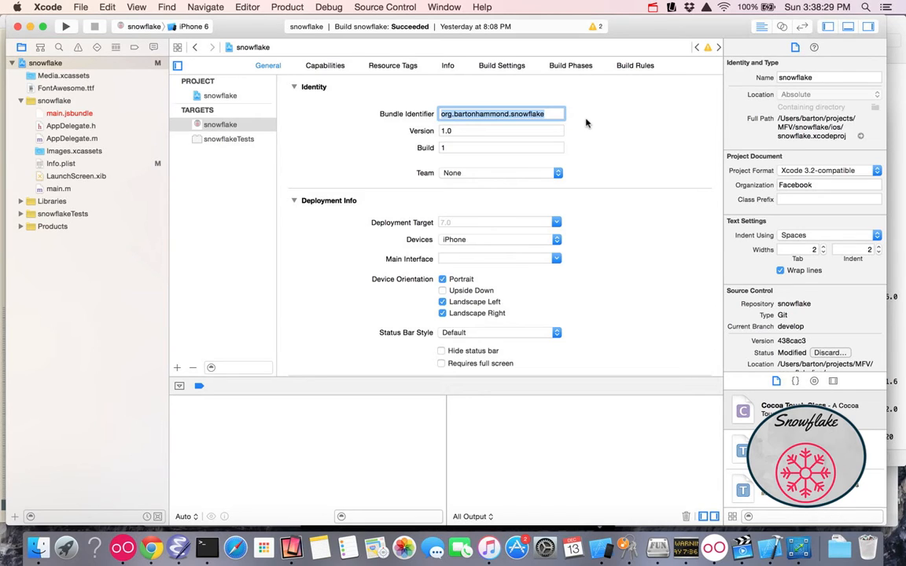
{"action": "mouse_move", "coordinate": [362, 145]}
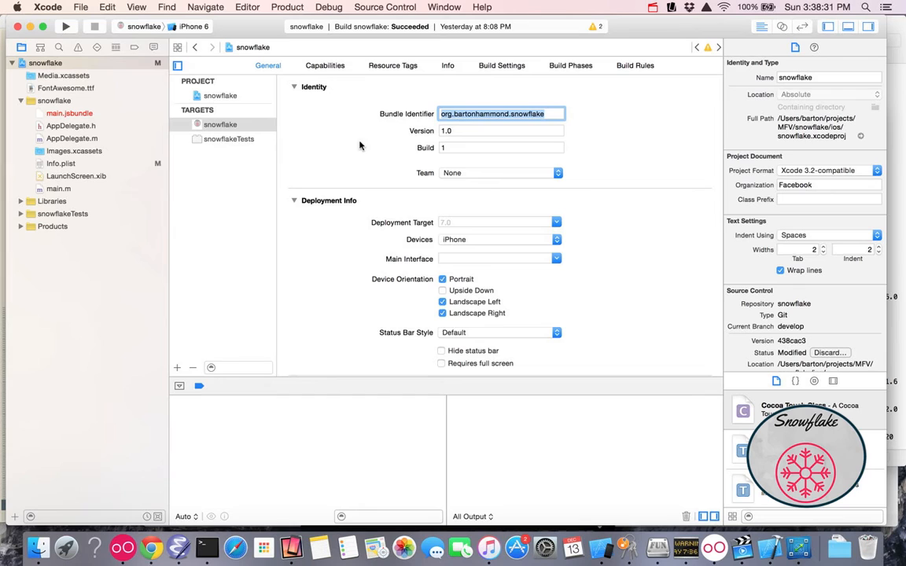
{"action": "left_click", "coordinate": [224, 124]}
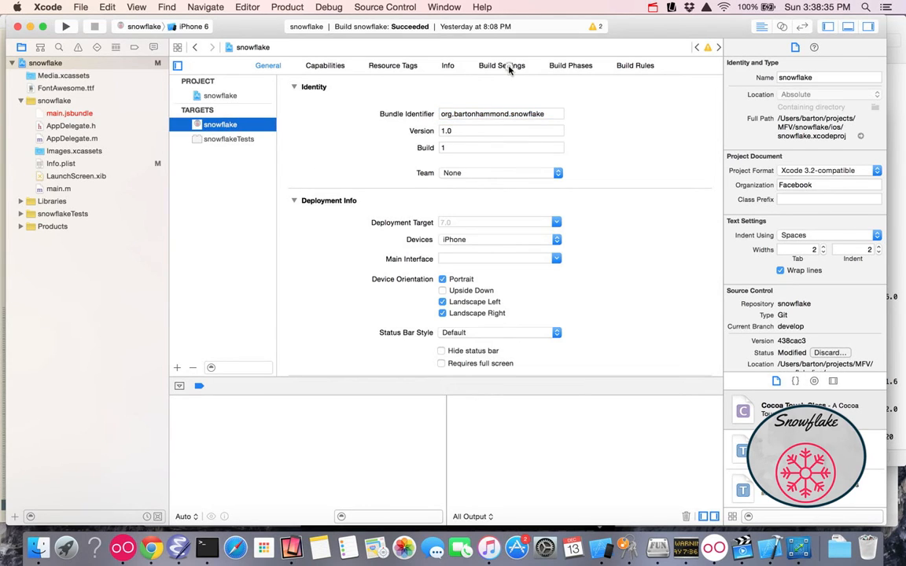
Set Current Project Version to 1 and Versioning System to Apple Generic in the target's Build Settings.
{"action": "left_click", "coordinate": [500, 66]}
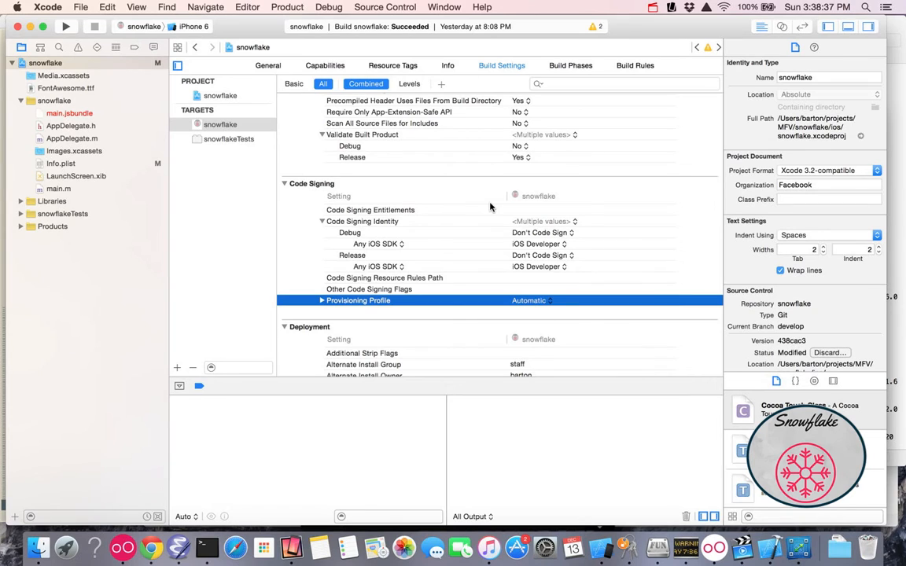
{"action": "scroll", "scroll_direction": "down", "scroll_amount": 3}
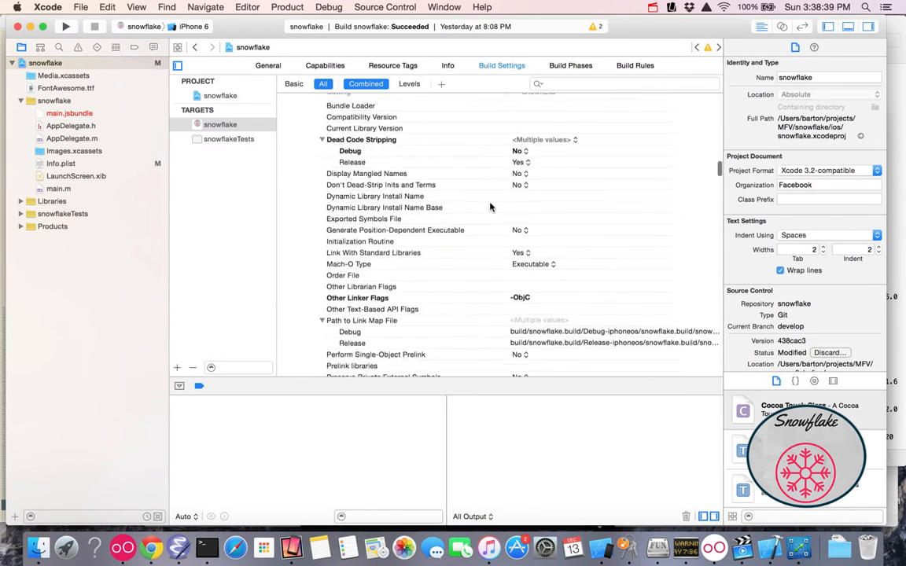
{"action": "scroll", "scroll_direction": "down", "scroll_amount": 3}
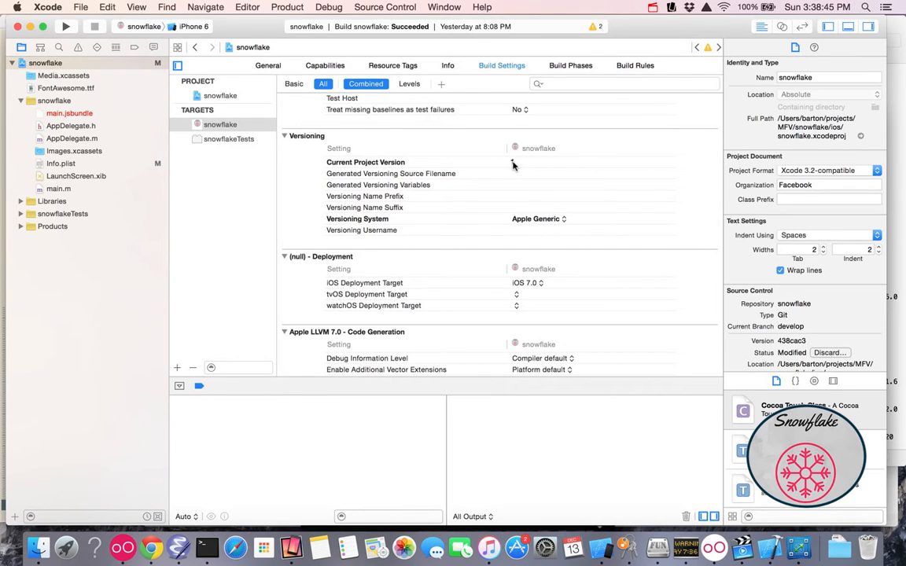
{"action": "type", "text": "1"}
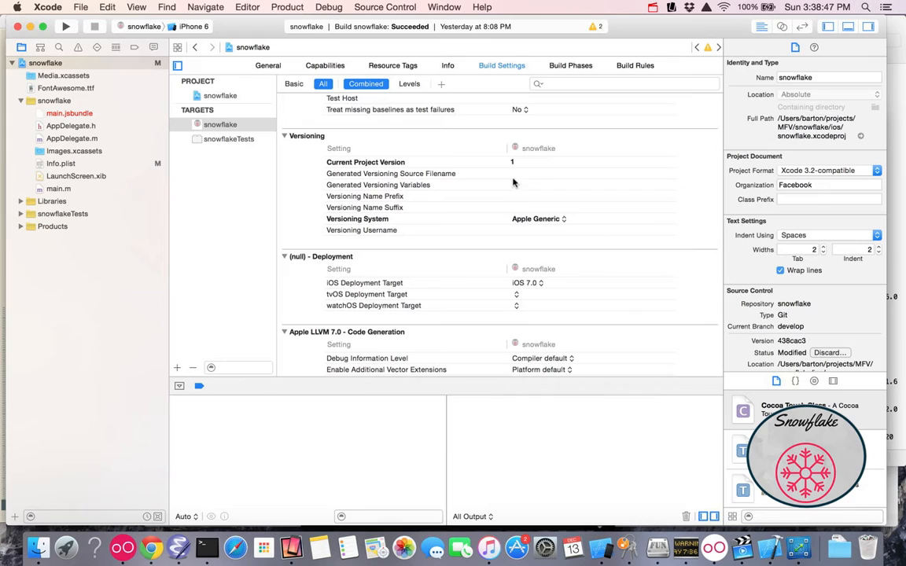
{"action": "left_click", "coordinate": [534, 219]}
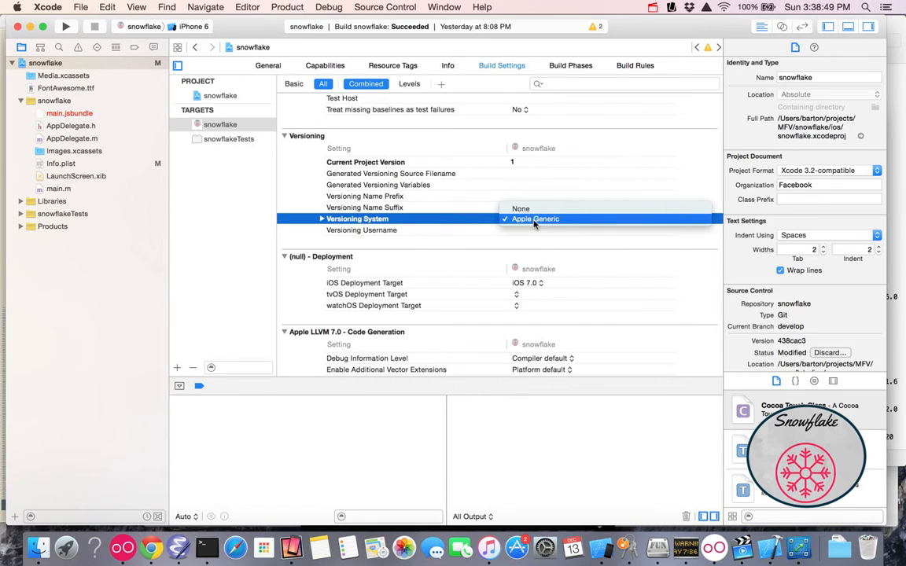
{"action": "left_click", "coordinate": [534, 218]}
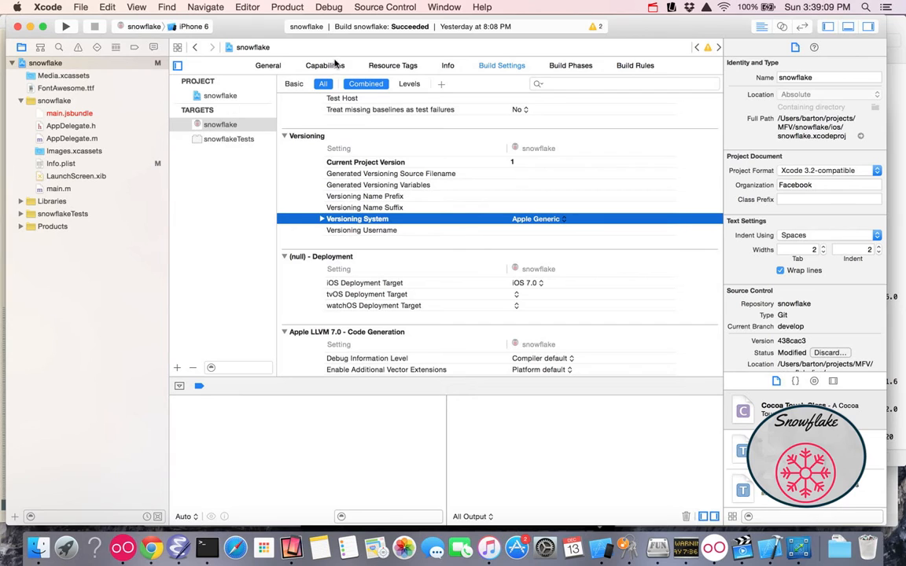
Set Bundle versions string, short to 1.0 and Bundle version to 1 in the target's Info properties.
{"action": "left_click", "coordinate": [447, 66]}
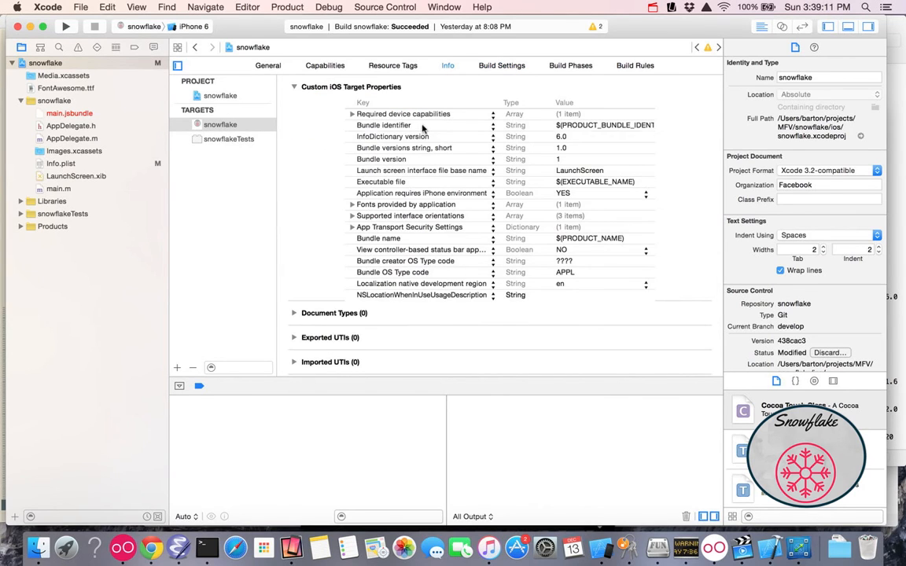
{"action": "left_click", "coordinate": [405, 148]}
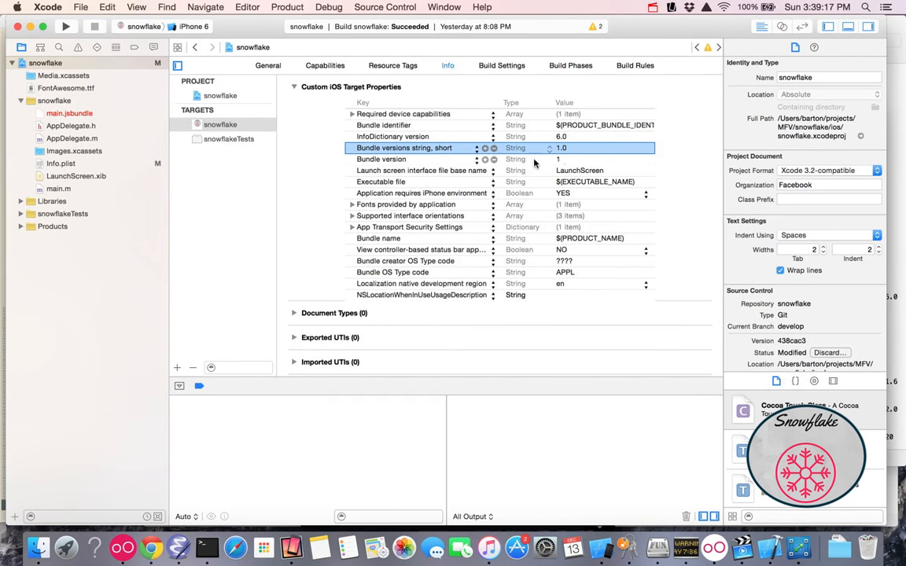
{"action": "left_click", "coordinate": [384, 158]}
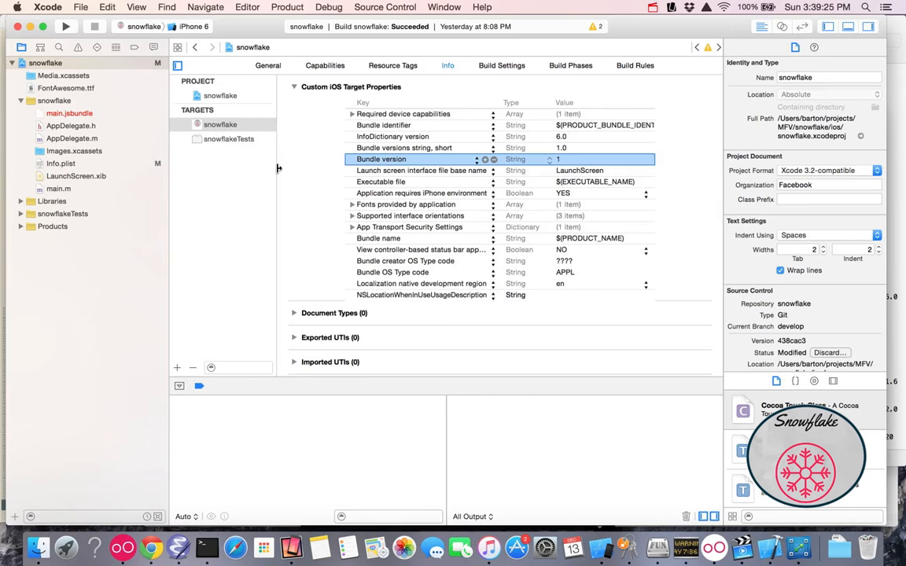
Set the project-level Versioning System to Apple Generic and narrow to basic build settings.
{"action": "left_click", "coordinate": [500, 66]}
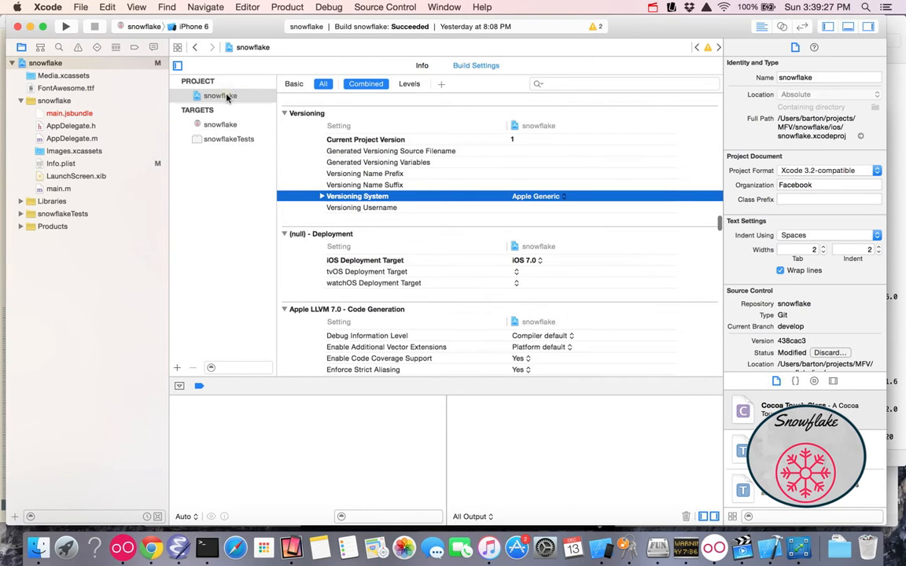
{"action": "mouse_move", "coordinate": [255, 232]}
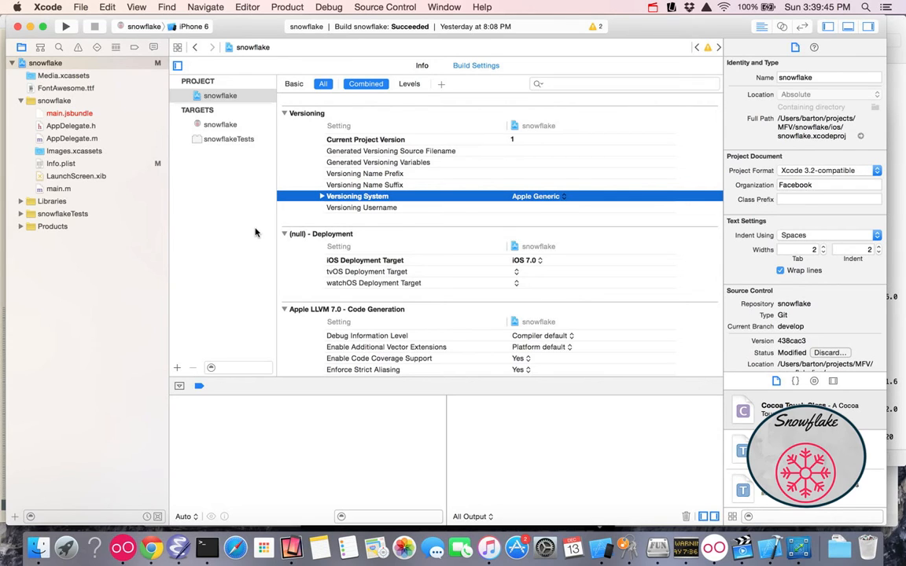
{"action": "mouse_move", "coordinate": [211, 289]}
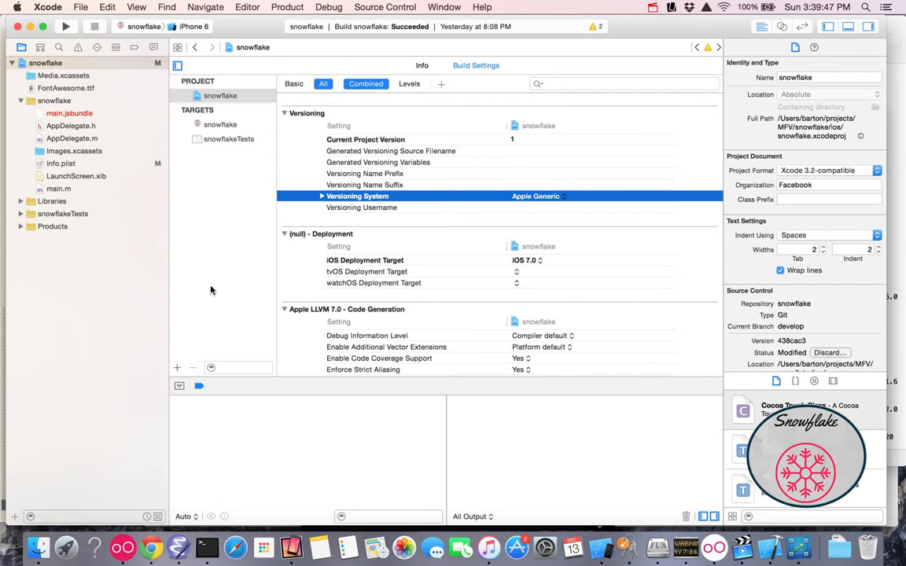
{"action": "scroll", "scroll_direction": "down", "scroll_amount": 3}
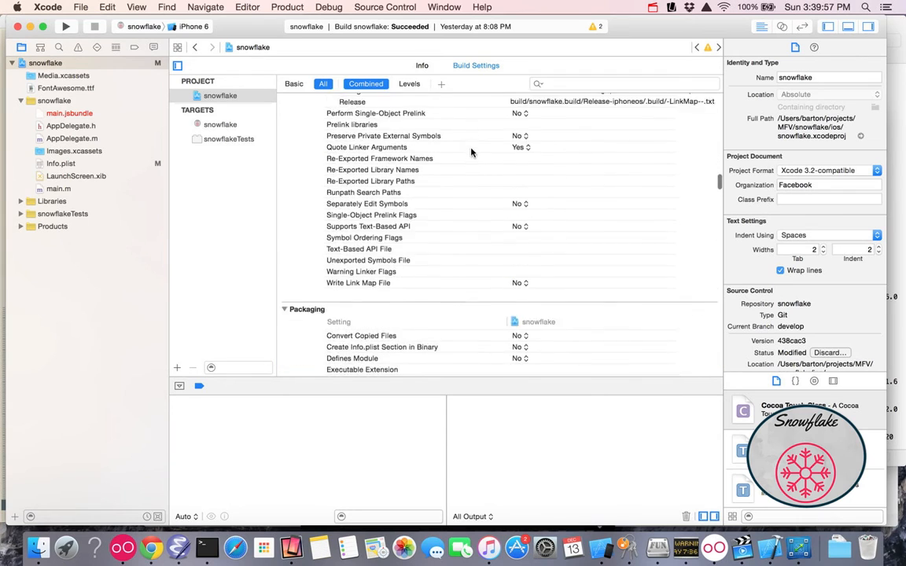
{"action": "left_click", "coordinate": [294, 84]}
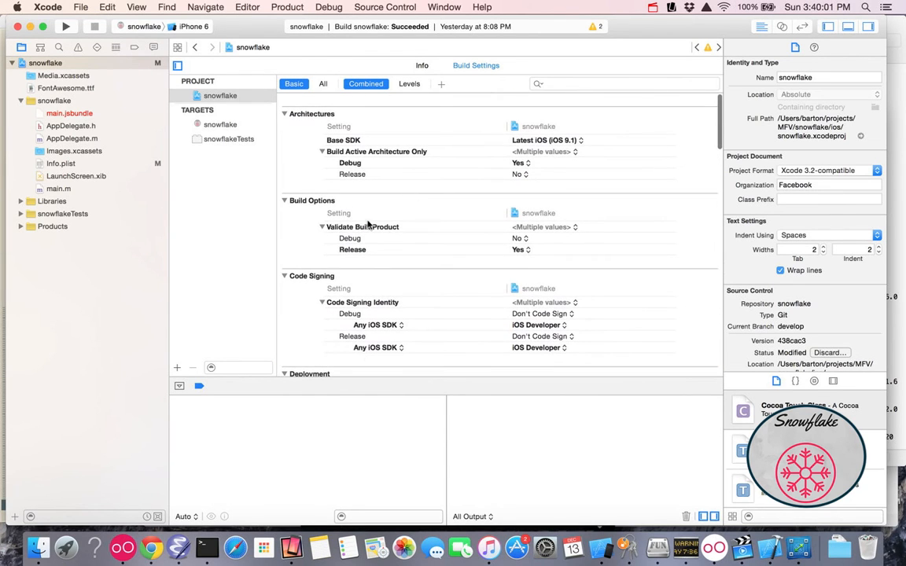
{"action": "scroll", "scroll_direction": "down", "scroll_amount": 3}
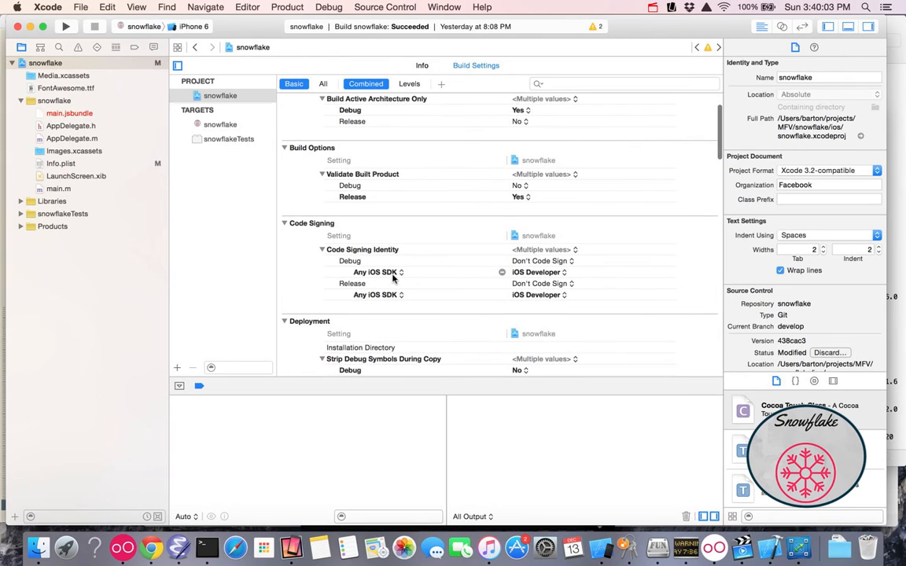
Set Code Signing Identity for Any iOS SDK to iOS Developer for Debug and Release.
{"action": "left_click", "coordinate": [537, 272]}
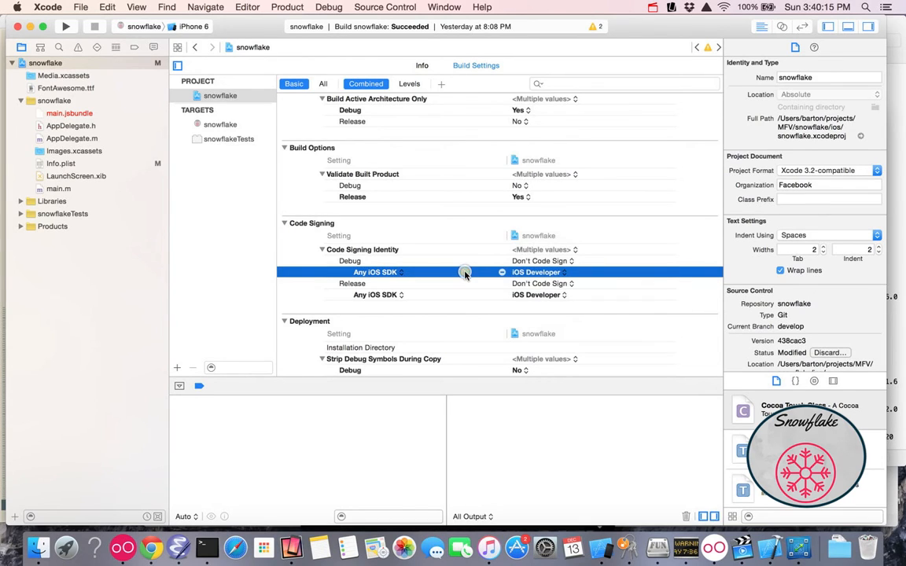
{"action": "mouse_move", "coordinate": [466, 274]}
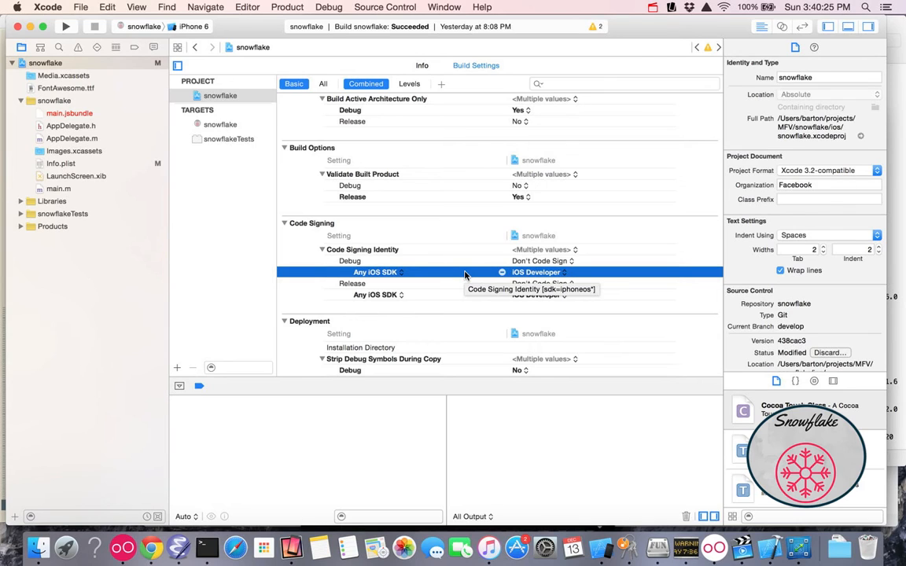
{"action": "mouse_move", "coordinate": [445, 321]}
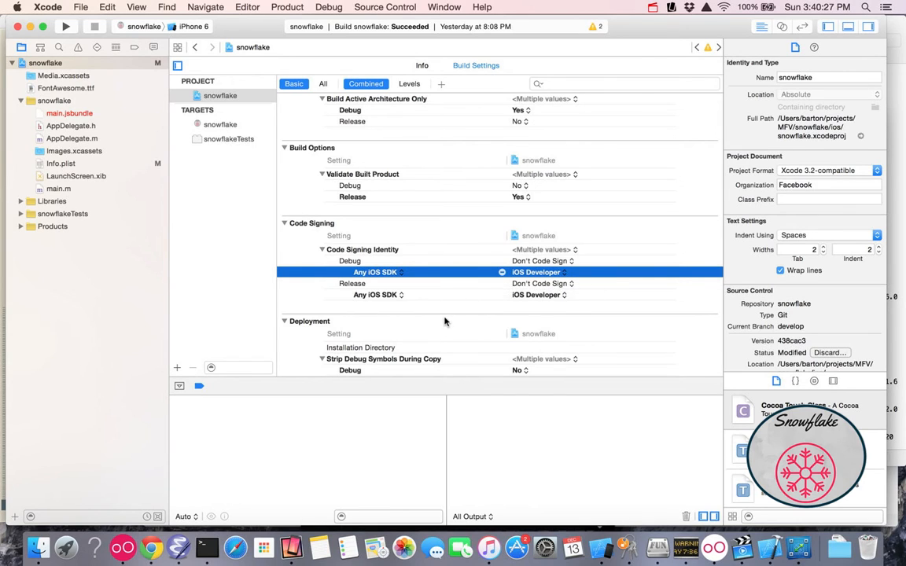
{"action": "mouse_move", "coordinate": [447, 324]}
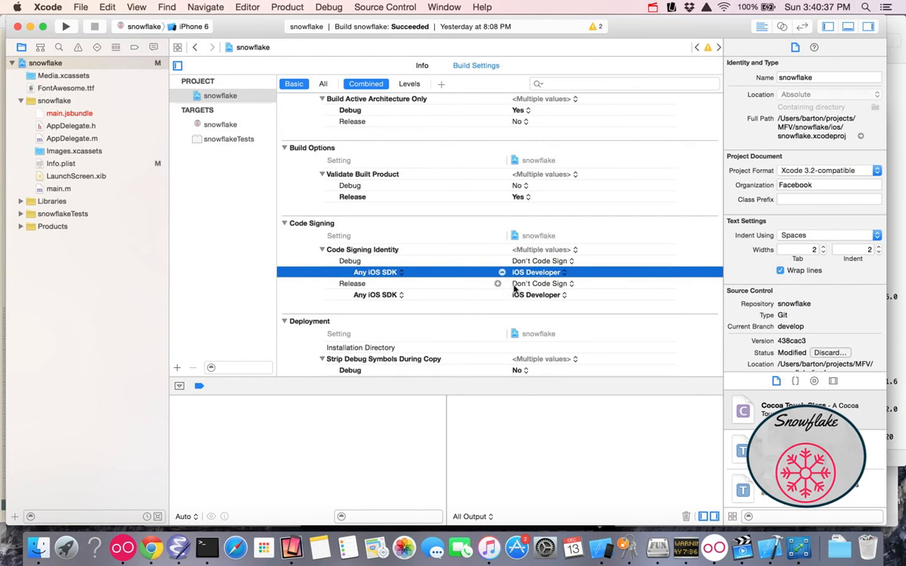
{"action": "left_click", "coordinate": [538, 272]}
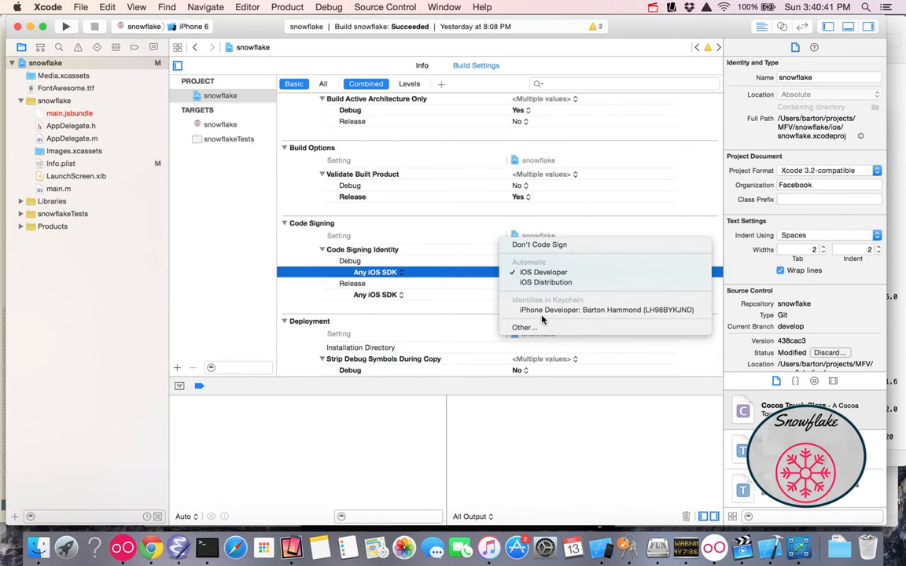
{"action": "mouse_move", "coordinate": [443, 333]}
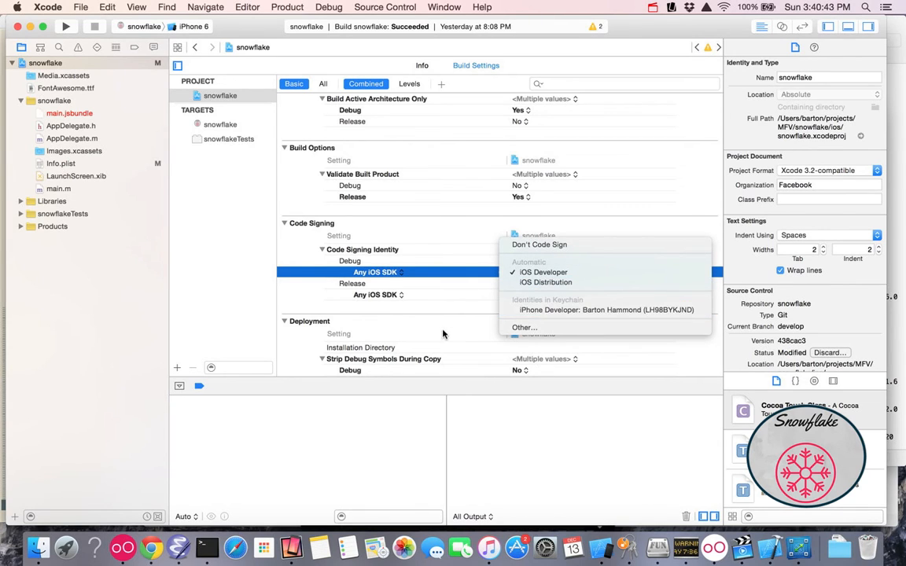
{"action": "left_click", "coordinate": [541, 272]}
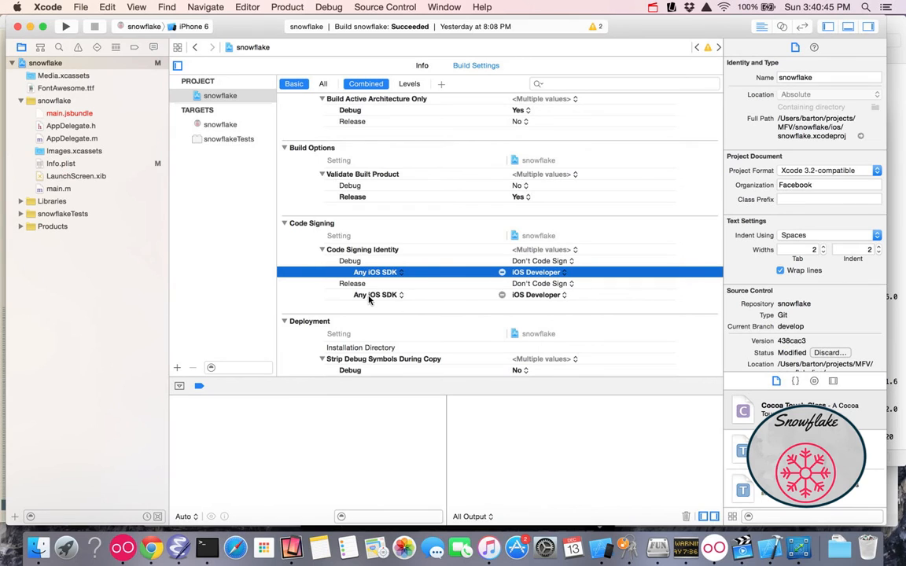
Verify Provisioning Profile is Automatic in the full build settings.
{"action": "left_click", "coordinate": [322, 83]}
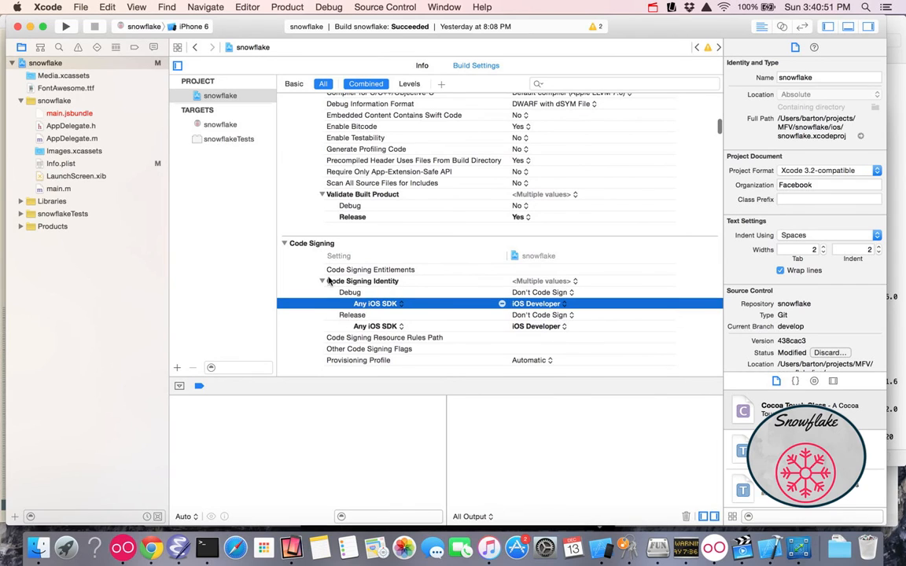
{"action": "left_click", "coordinate": [358, 359]}
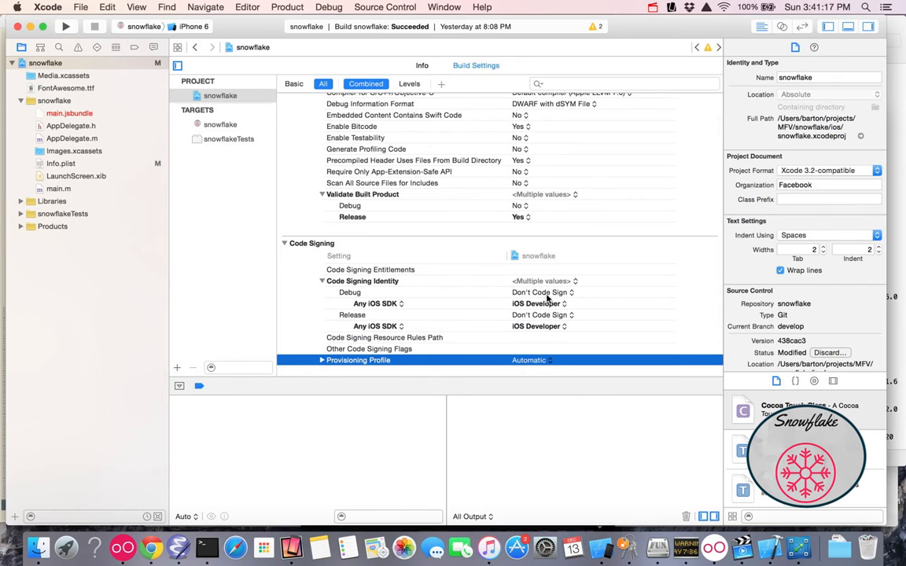
{"action": "mouse_move", "coordinate": [541, 314]}
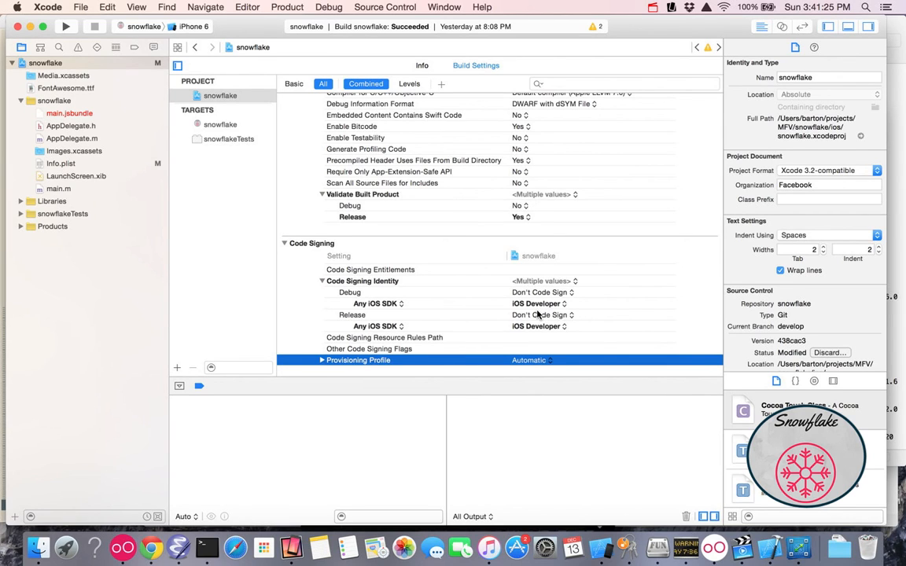
Show the AppDelegate.m source code from the Project Navigator.
{"action": "left_click", "coordinate": [72, 138]}
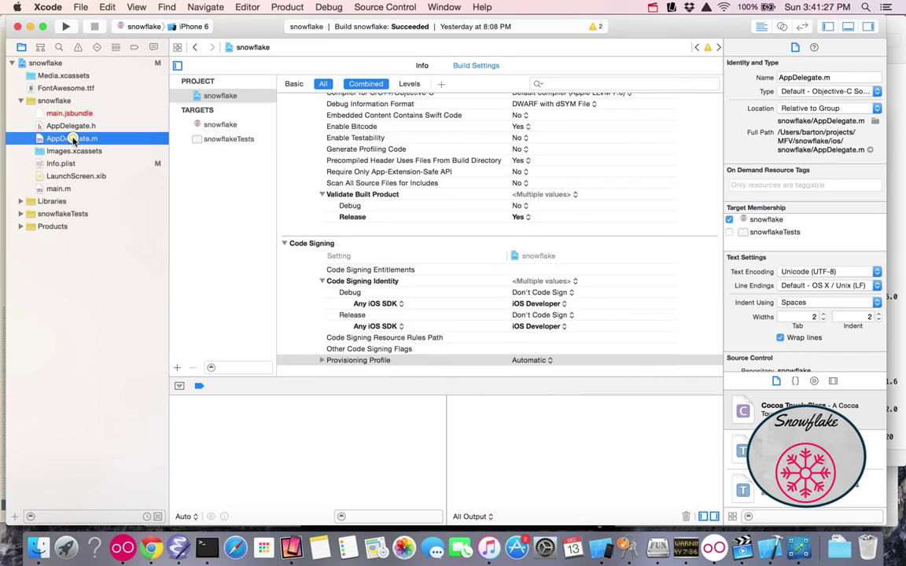
{"action": "left_click", "coordinate": [73, 138]}
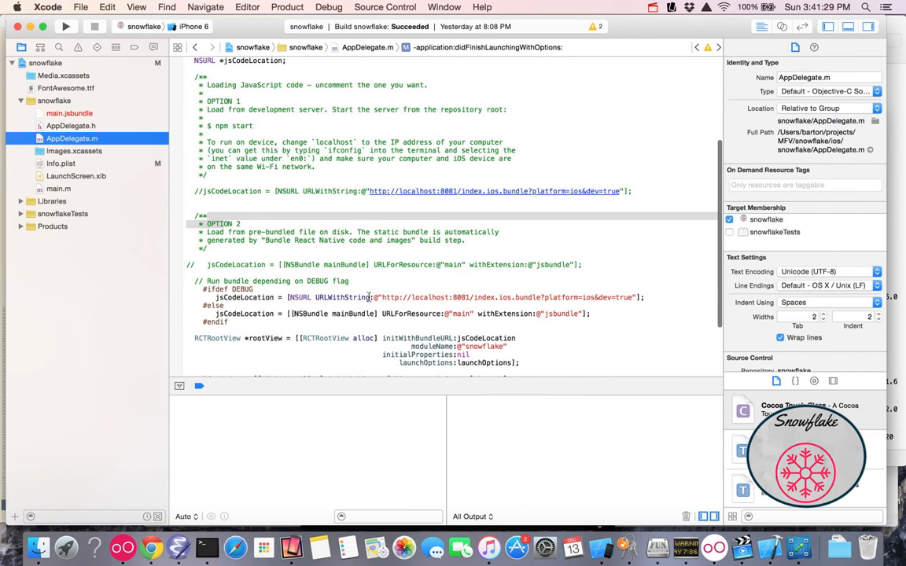